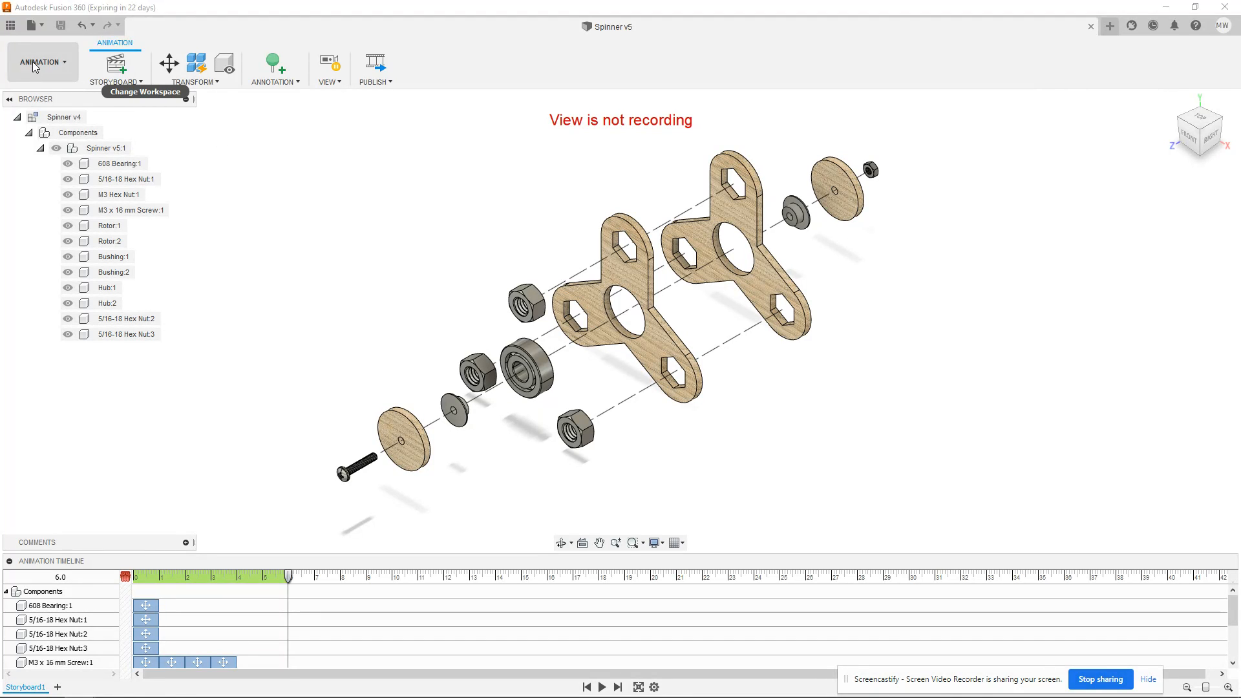
Step: Create a new drawing of the full spinner assembly using the WPHS-A template
left_click(41, 62)
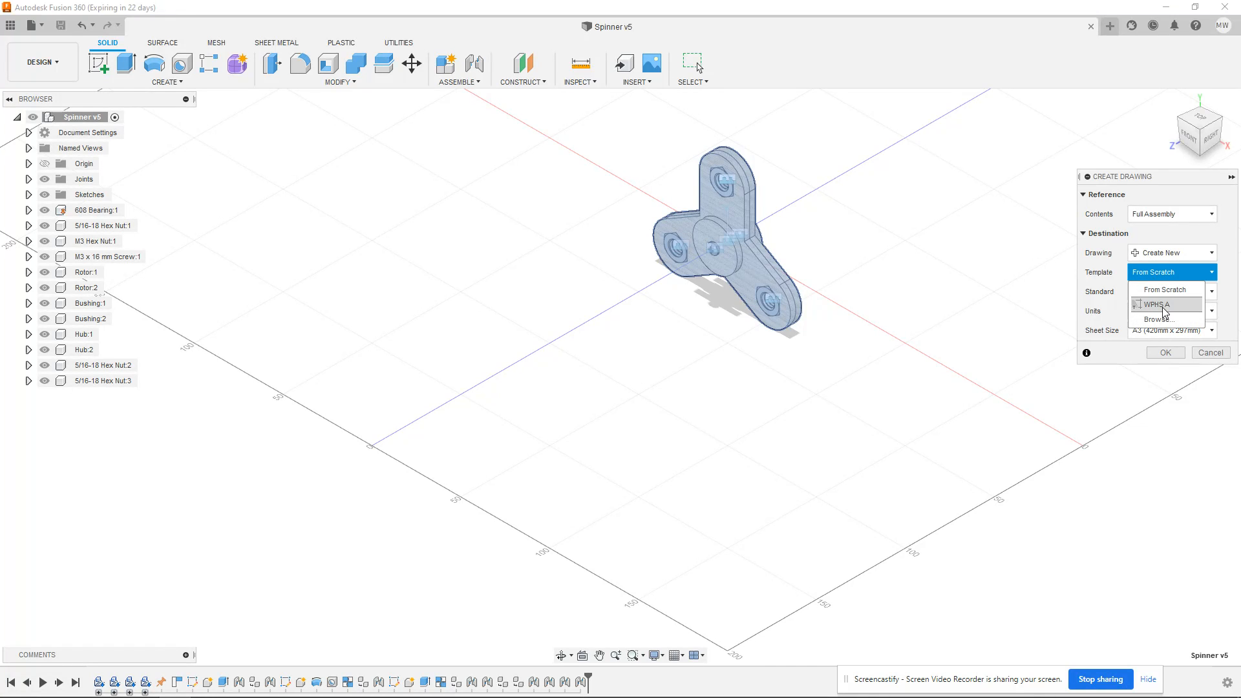
left_click(1158, 305)
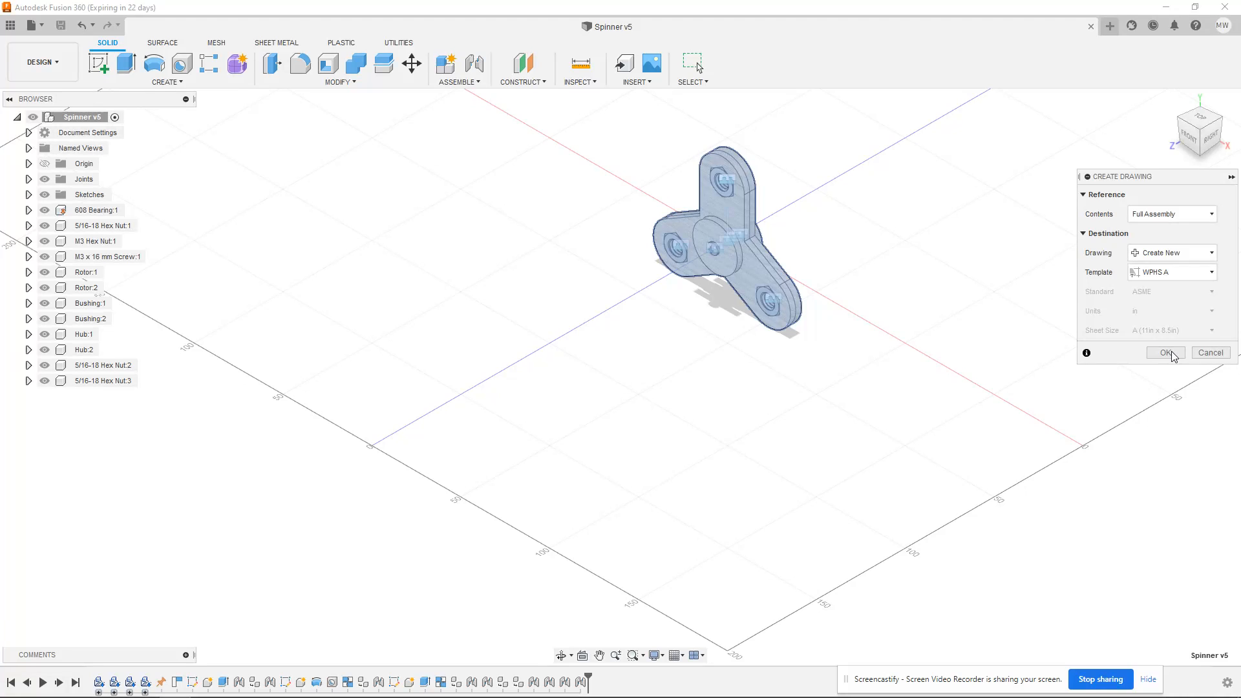
left_click(1165, 352)
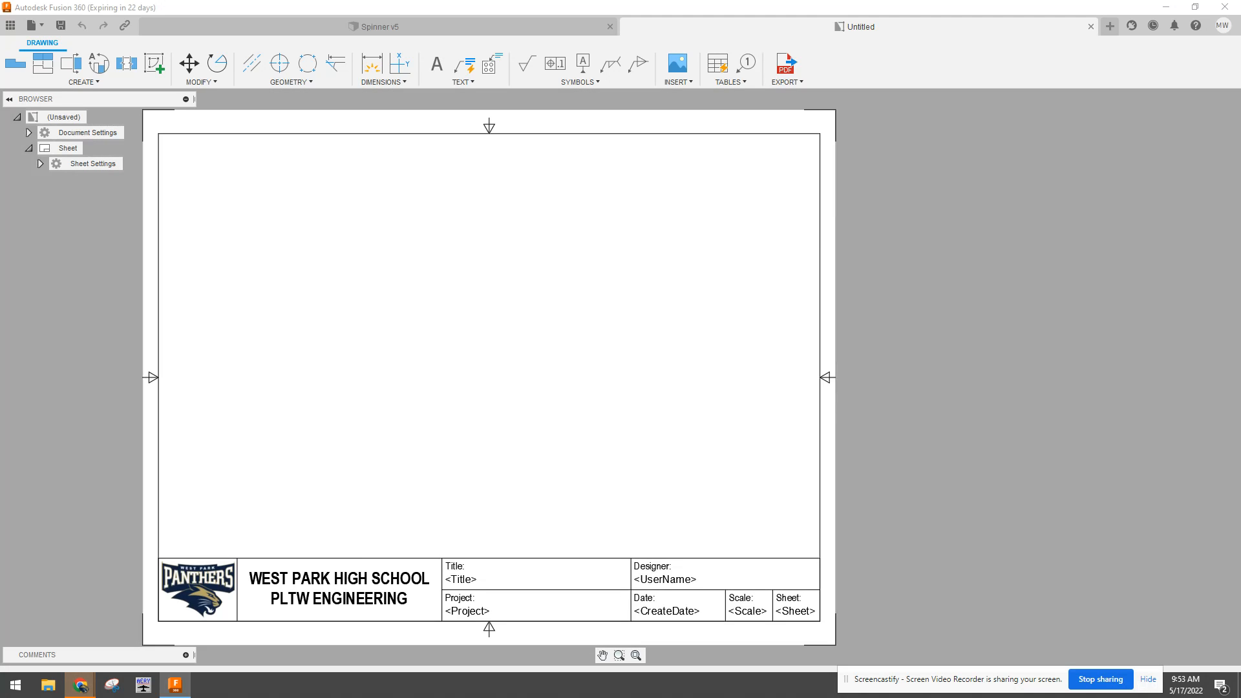
Step: Place a front base view of the spinner assembly on the sheet
left_click(14, 62)
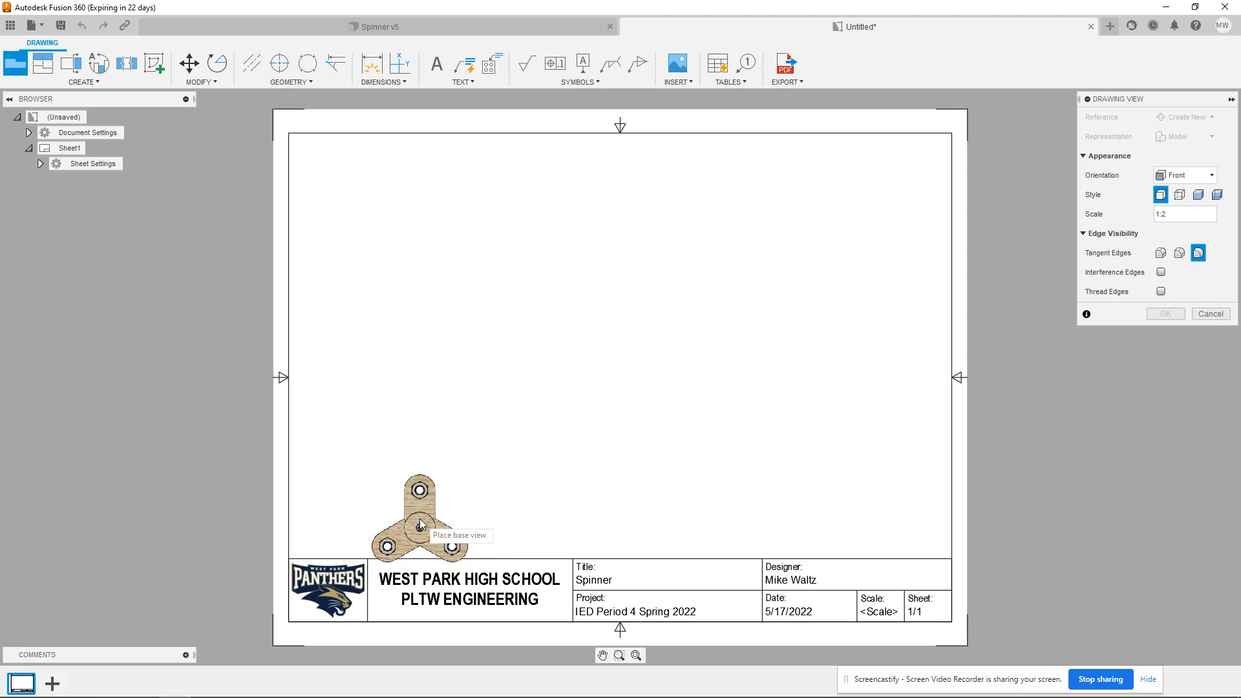
mouse_move(485, 386)
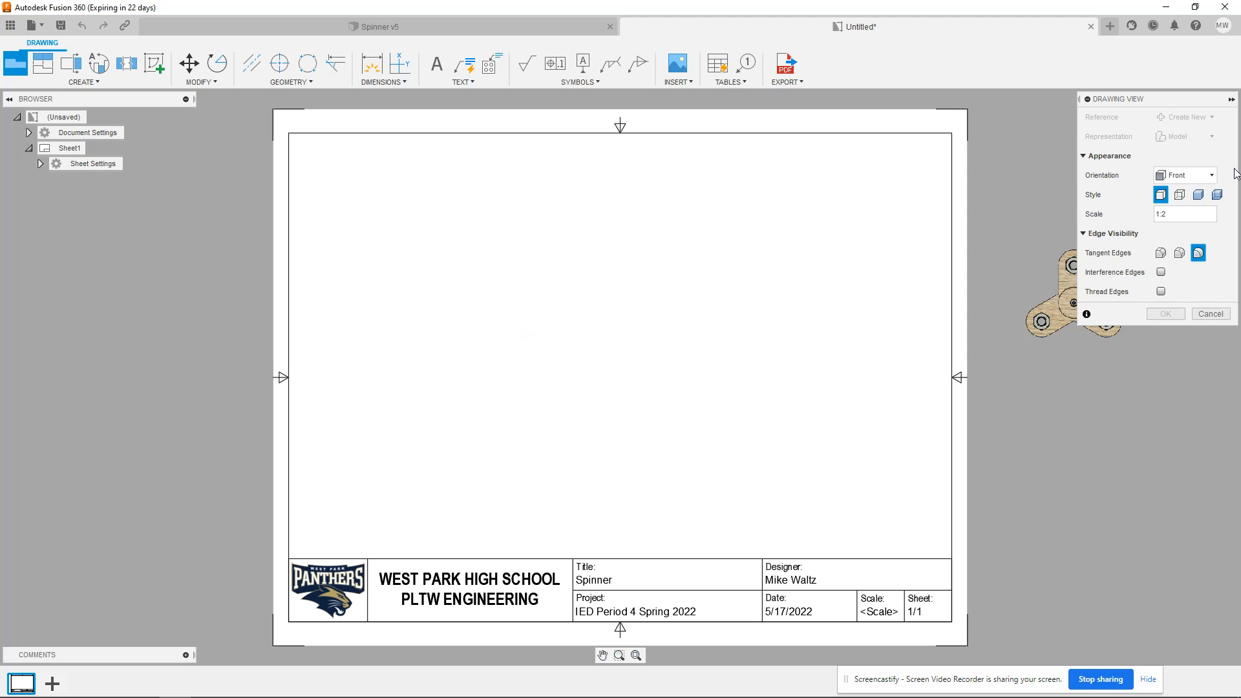
left_click(1186, 213)
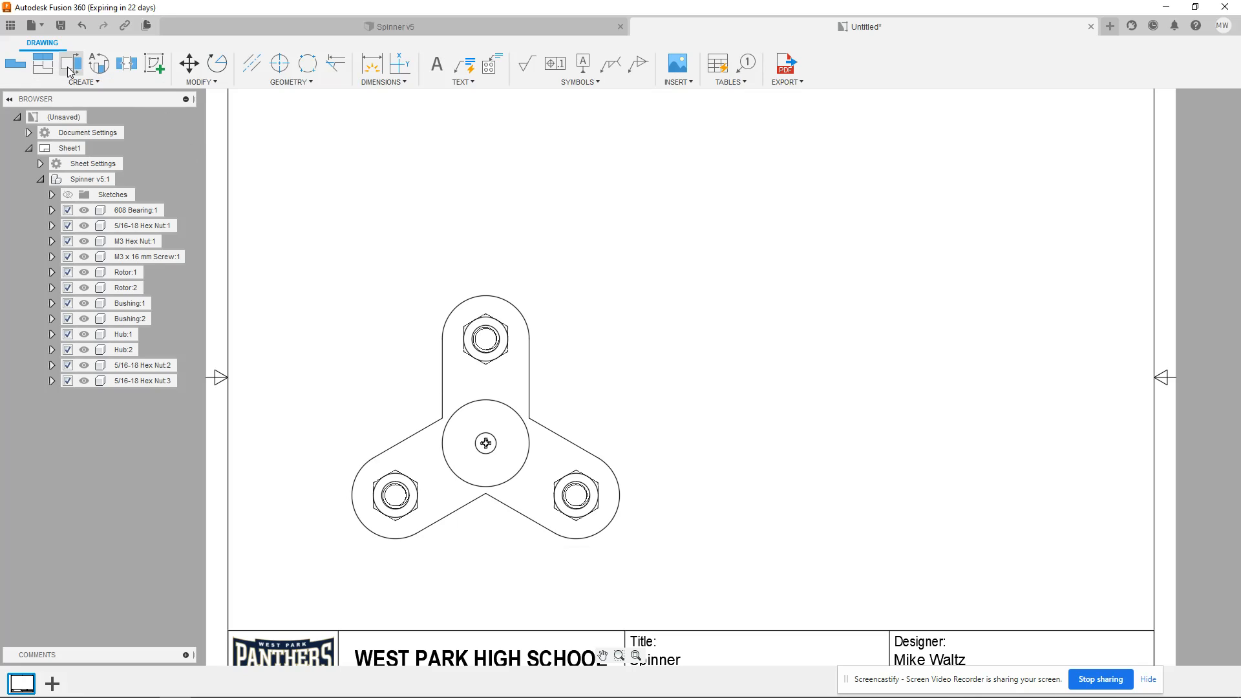
Step: Project top, right and shaded isometric views from the front view
left_click(43, 62)
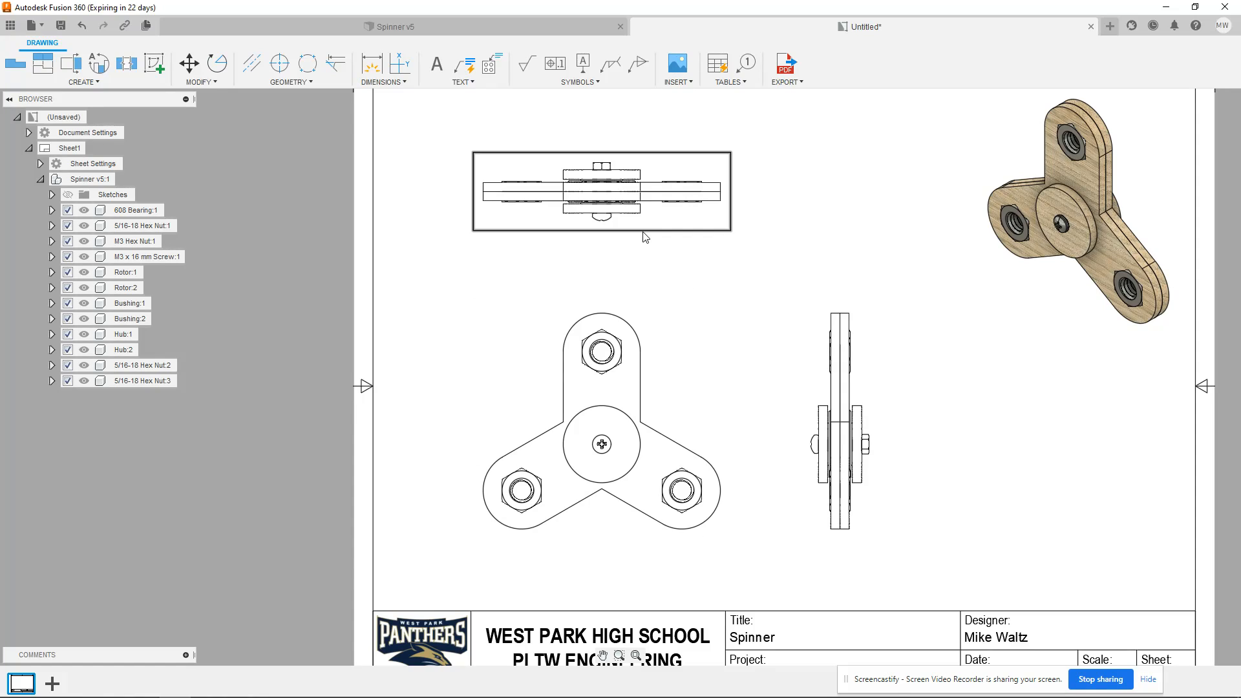
left_click(371, 65)
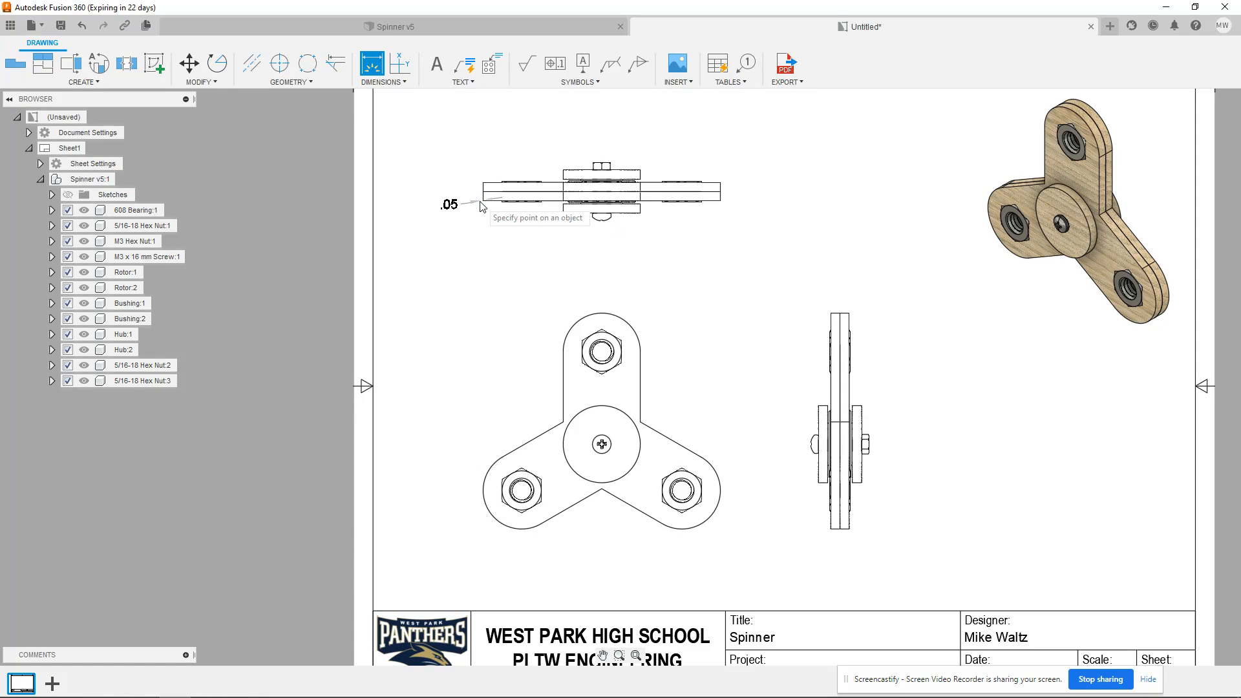
Step: Dimension overall width 3.03 on the top view and height 2.76 on the front view
left_click(665, 254)
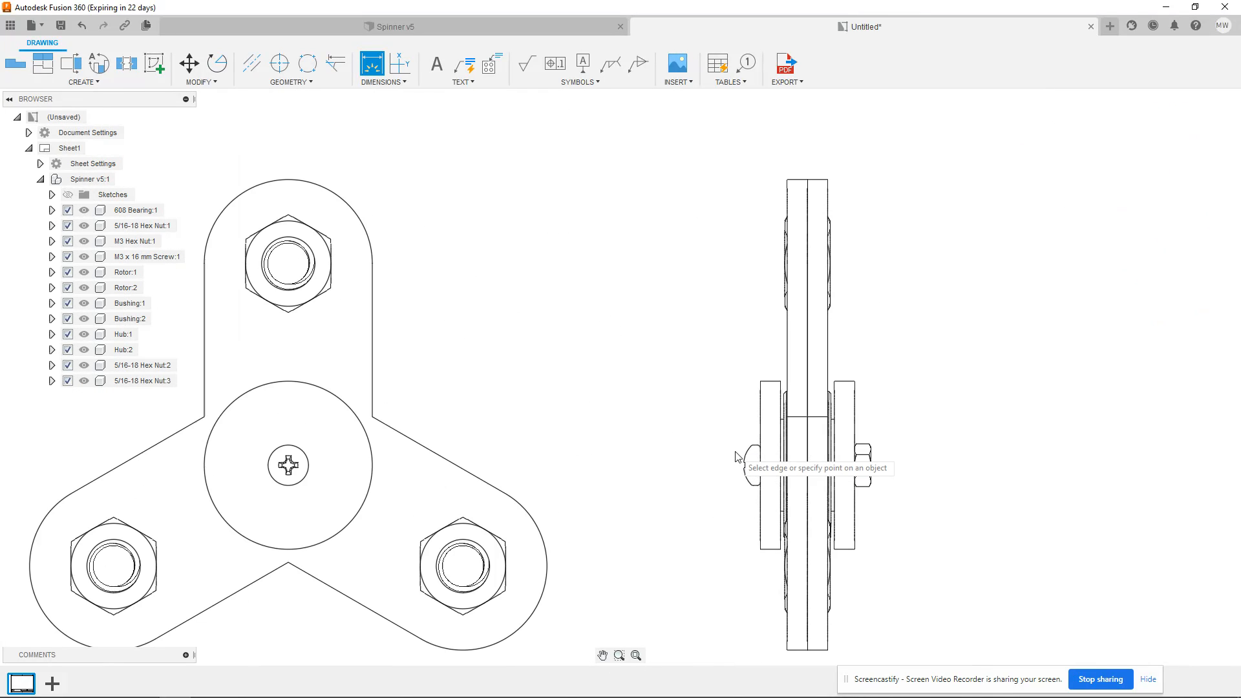
mouse_move(749, 462)
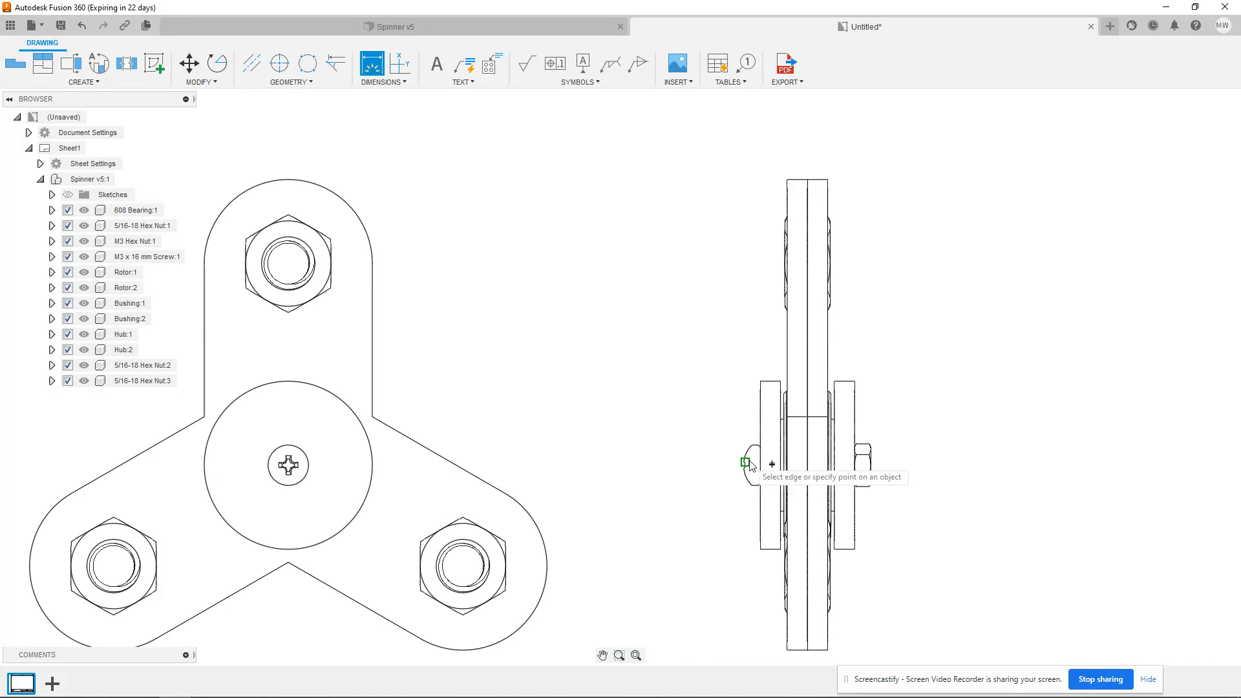
mouse_move(744, 465)
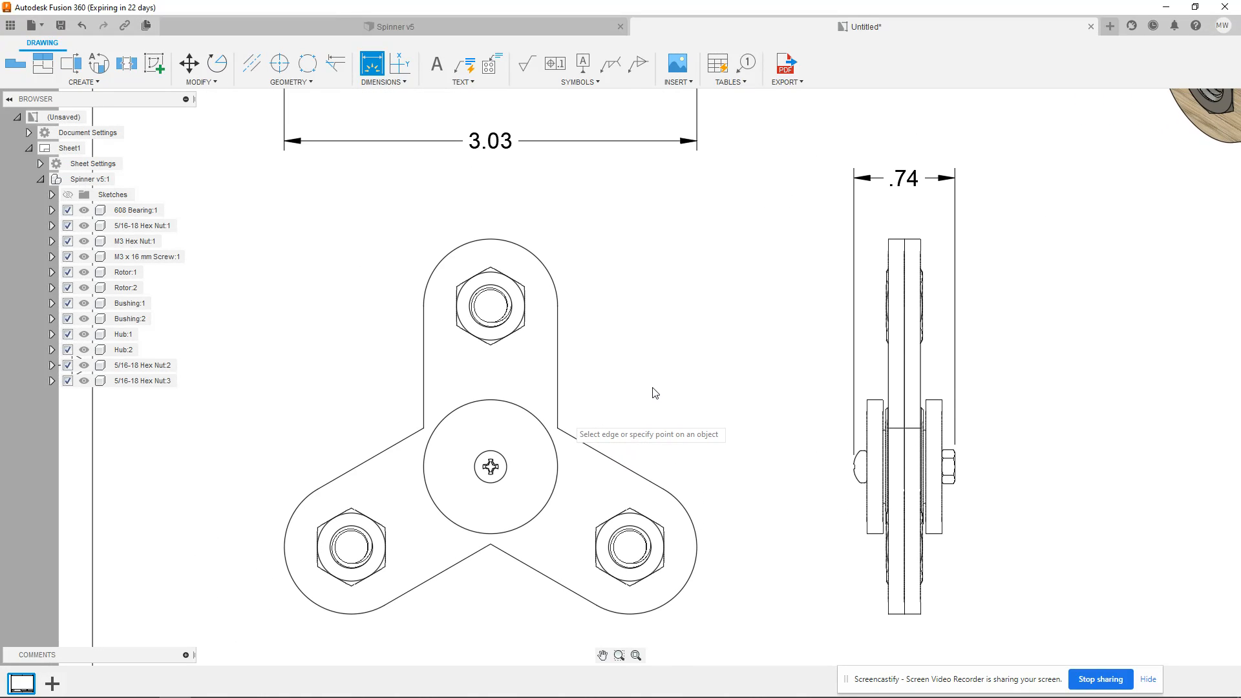
left_click(501, 237)
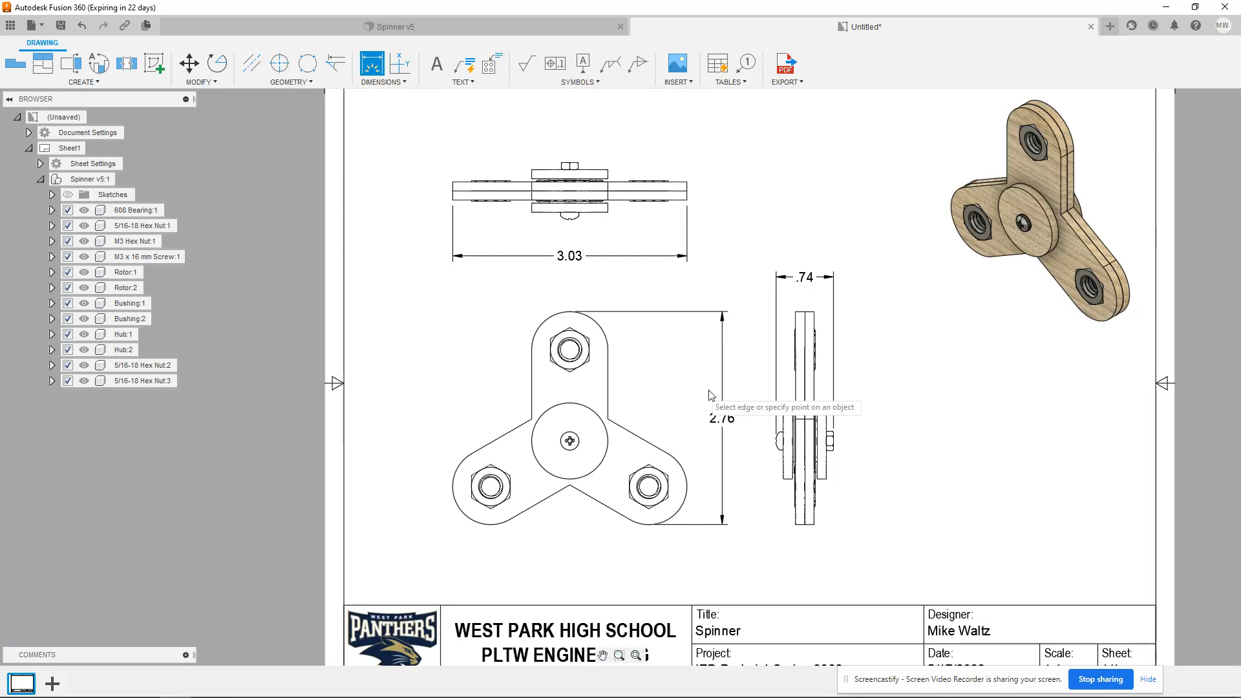
mouse_move(914, 384)
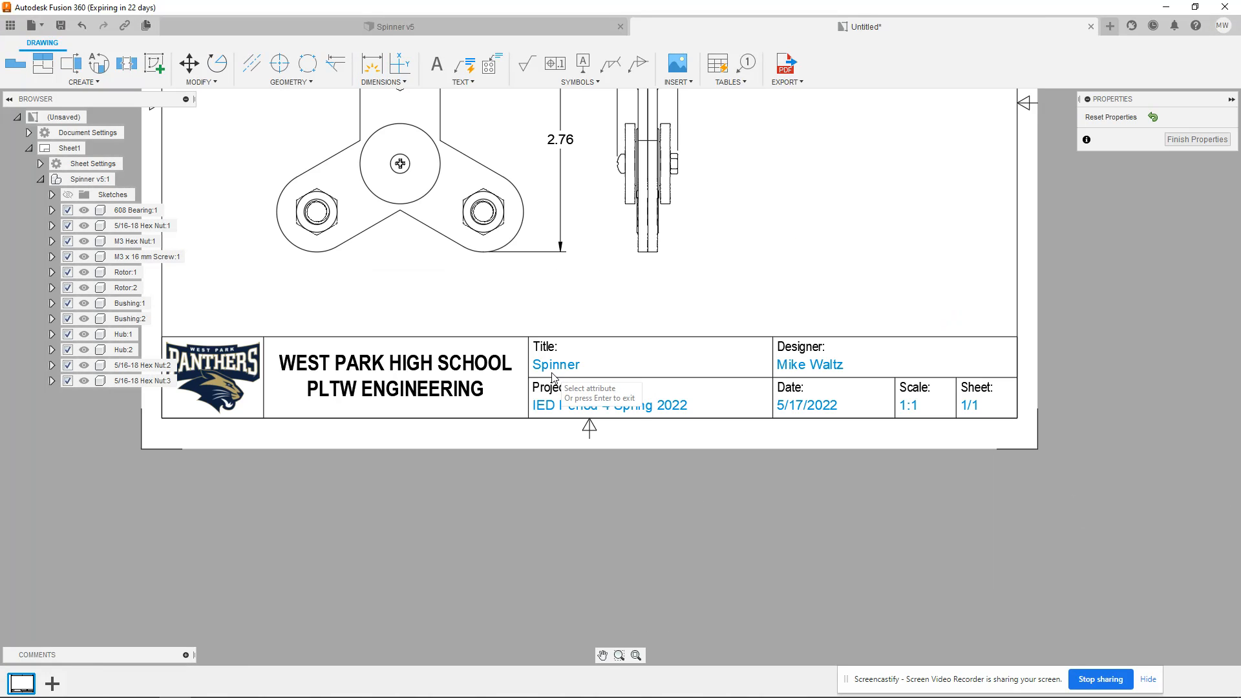
Step: Set the title block Title to Assembly and Project to Spinner
double_click(555, 364)
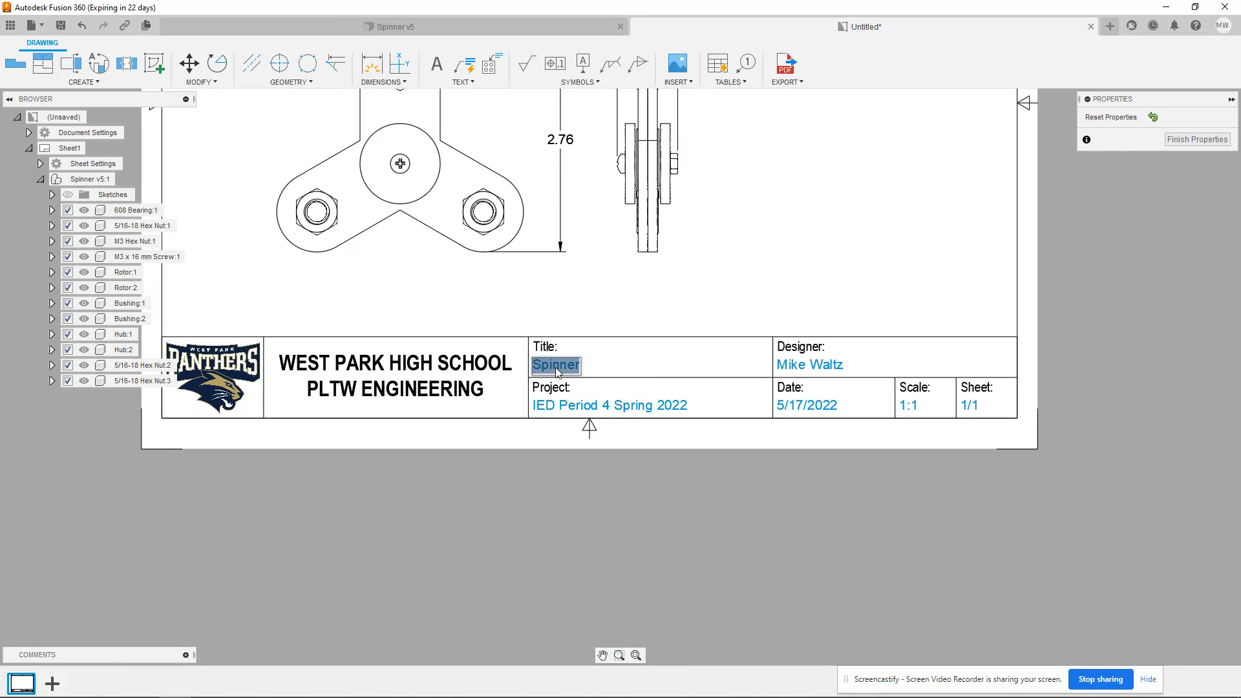
type("Assembly")
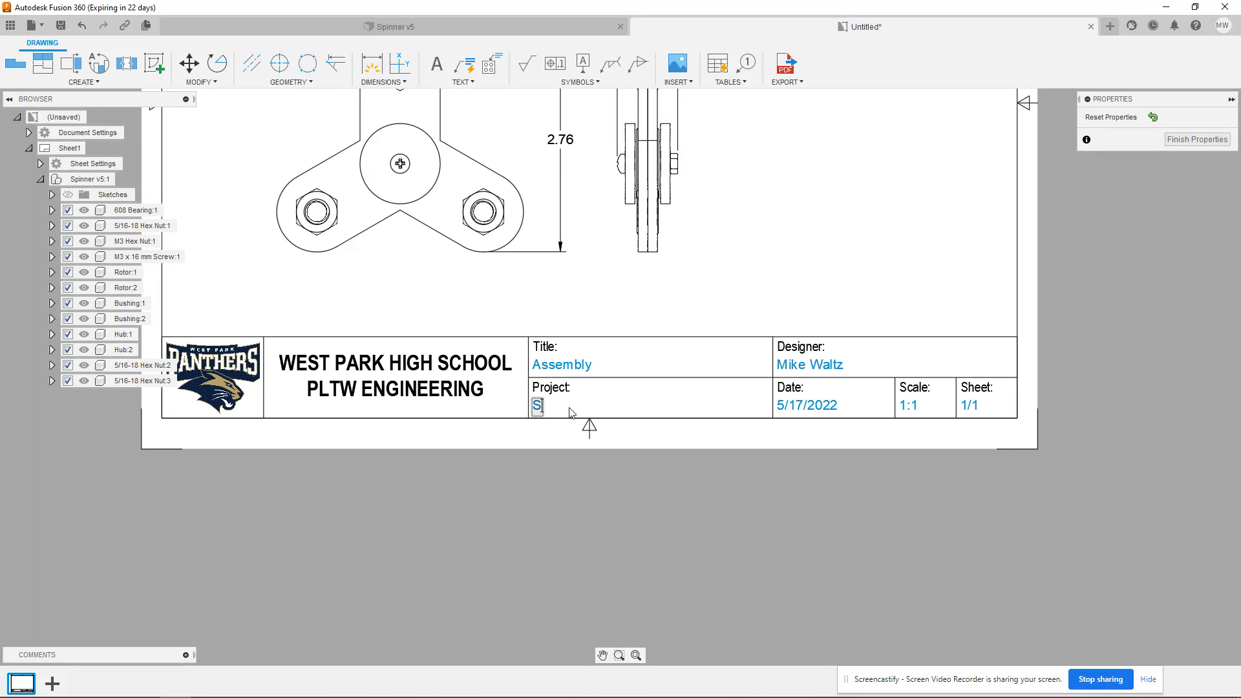
type("pinner")
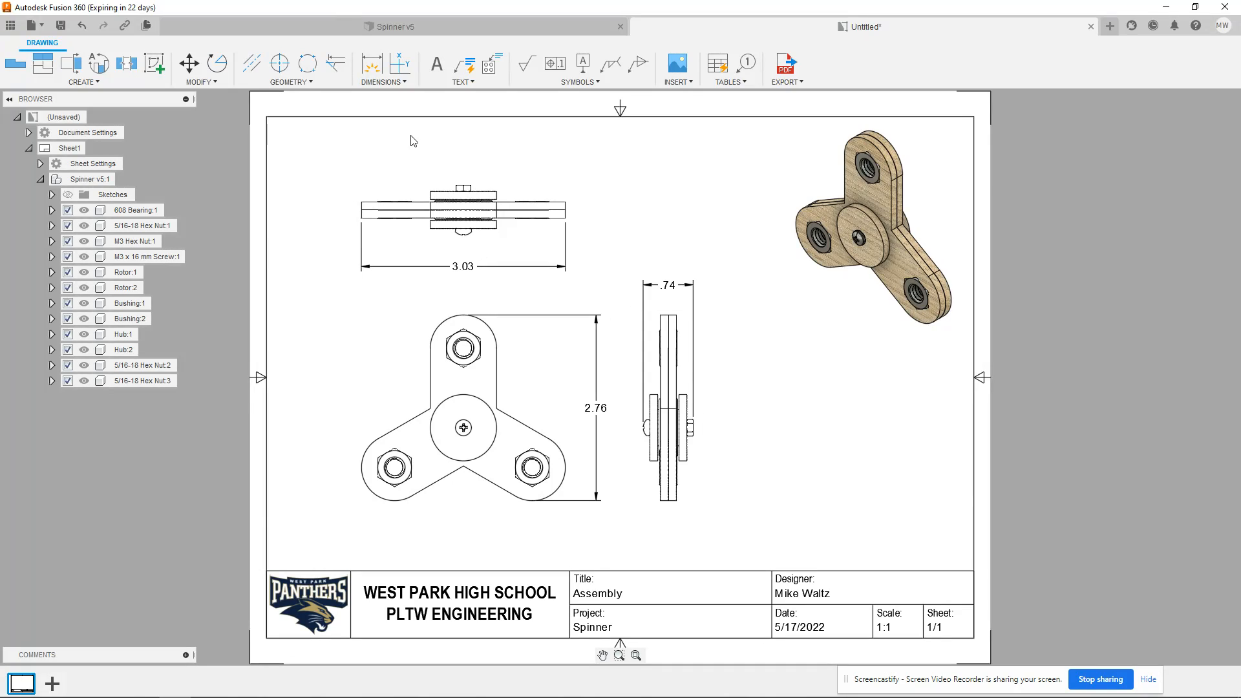
mouse_move(477, 44)
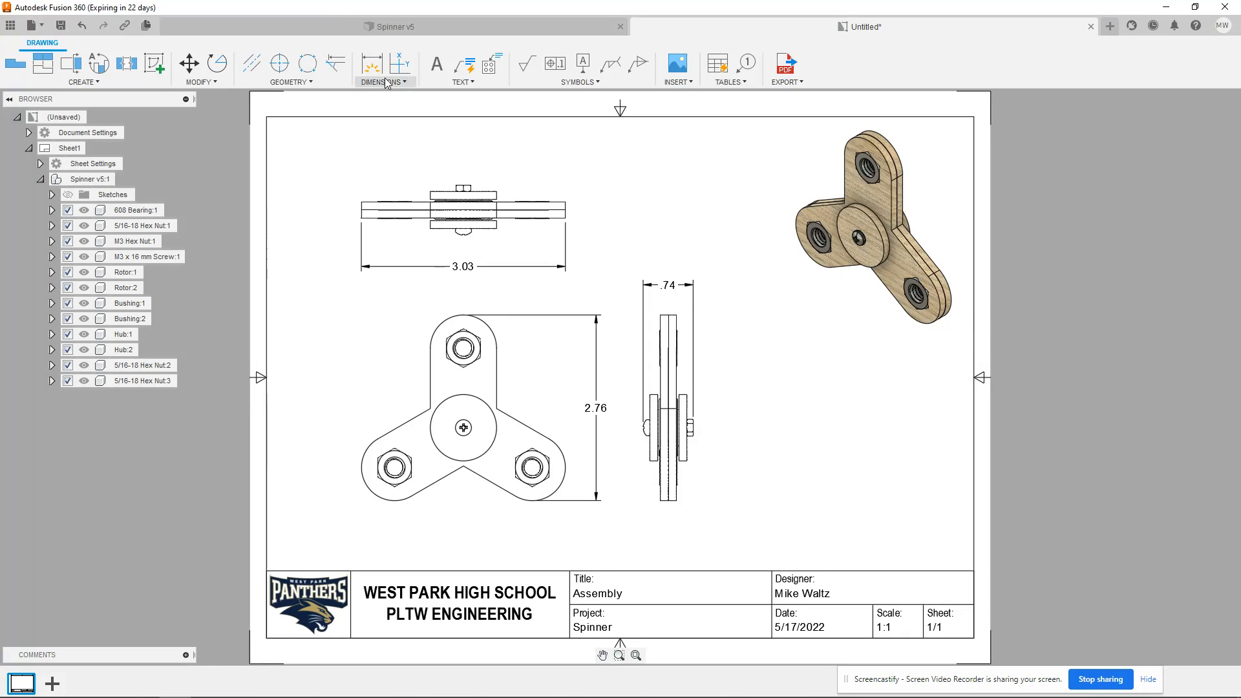
Step: Add the note "All dimensions in millimeters." above the title block
left_click(436, 63)
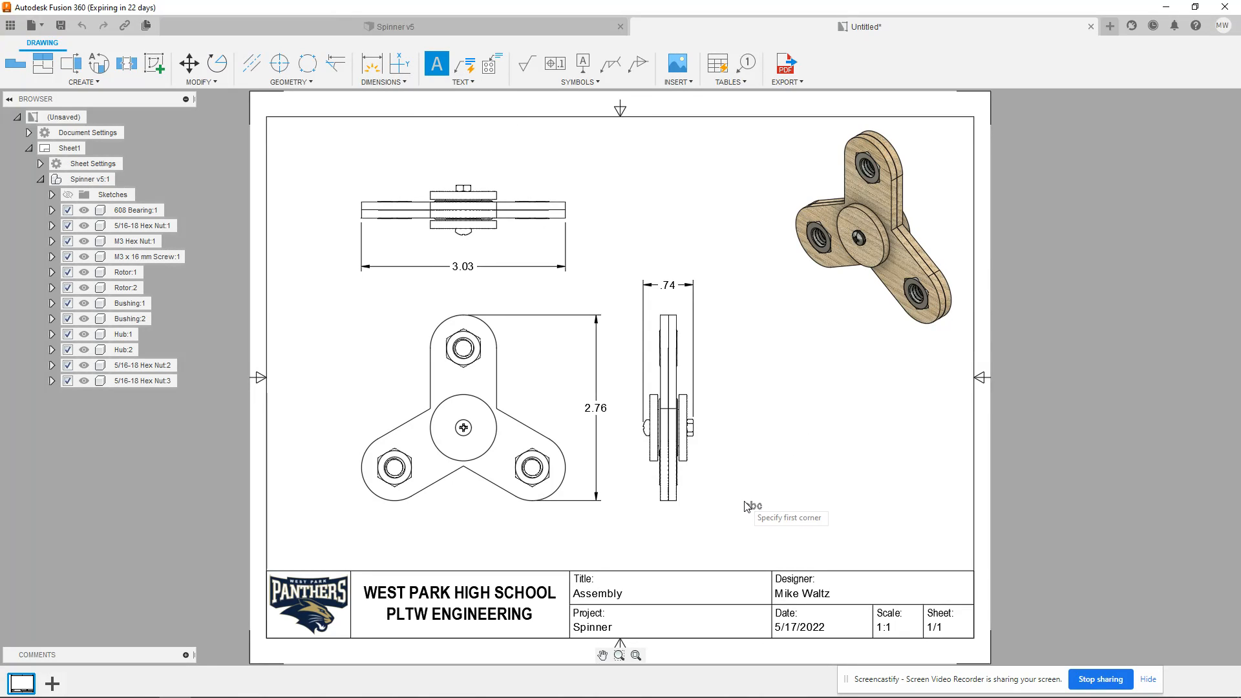
left_click_drag(744, 507, 971, 571)
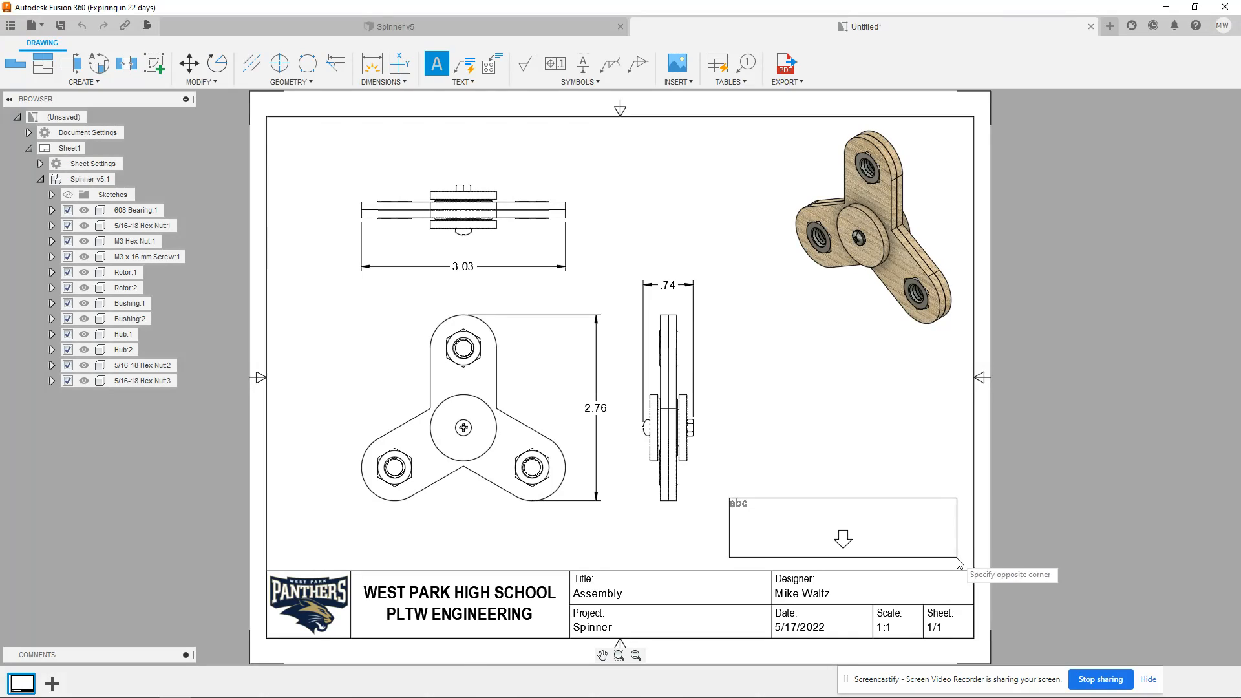
left_click(958, 567)
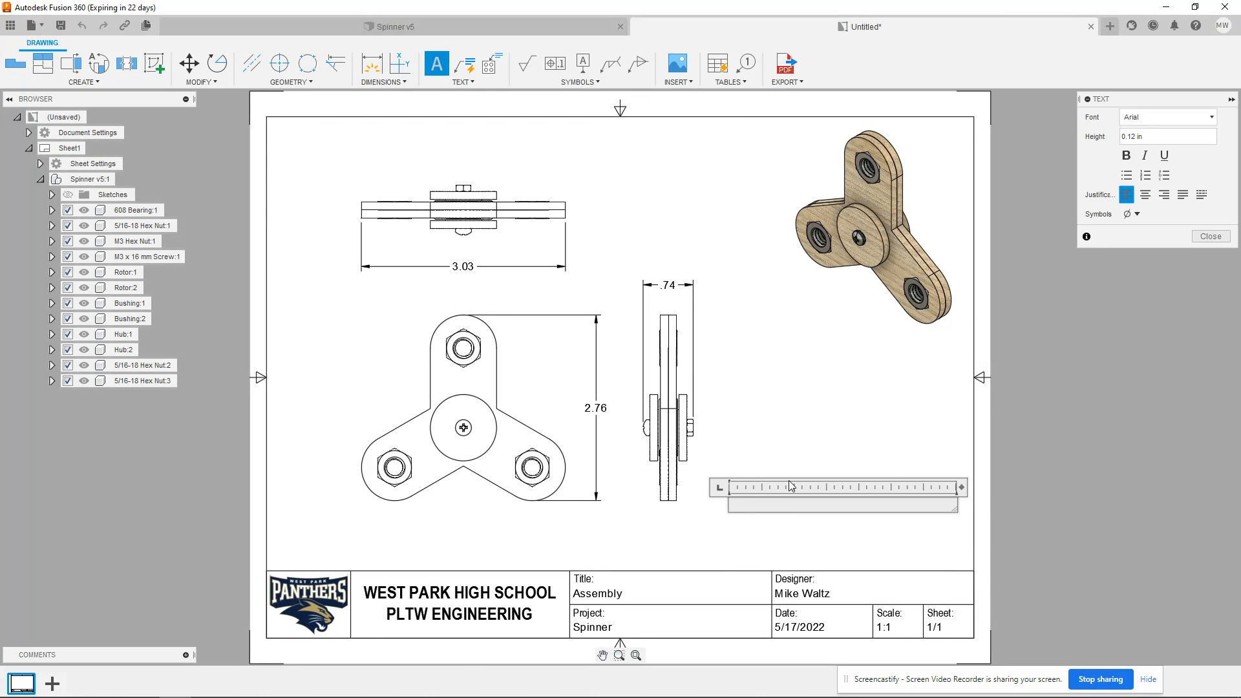
type("All dimensions in millimeters.")
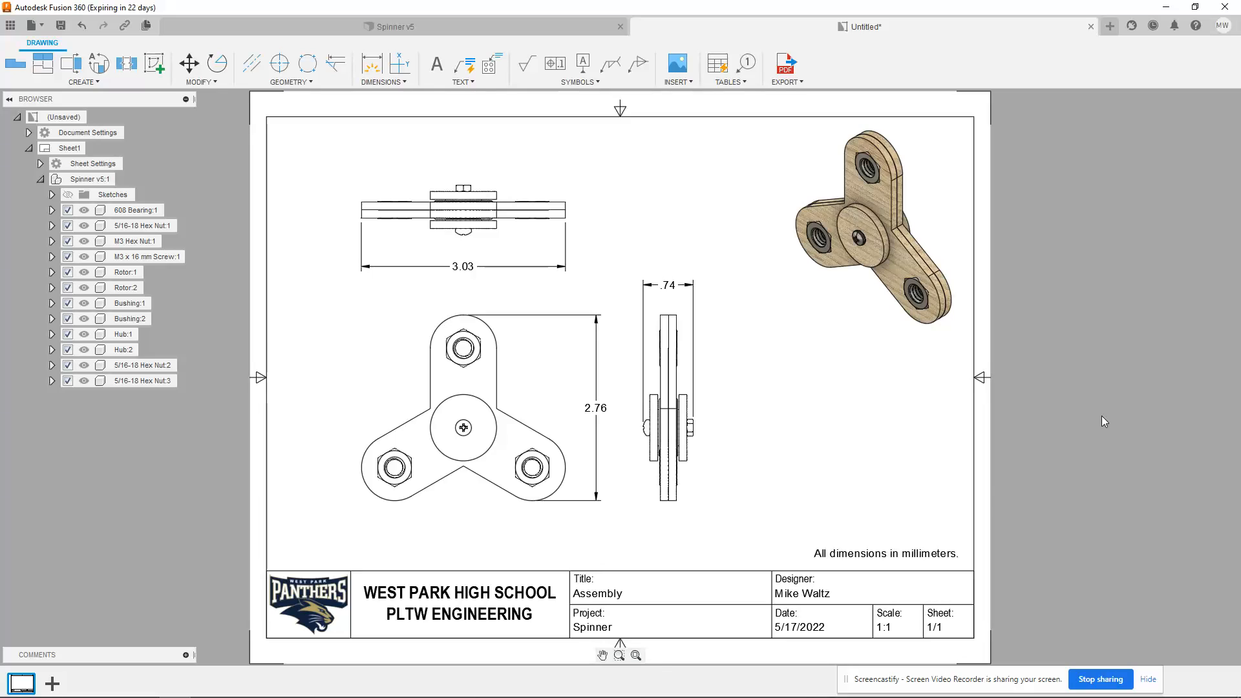
mouse_move(1095, 599)
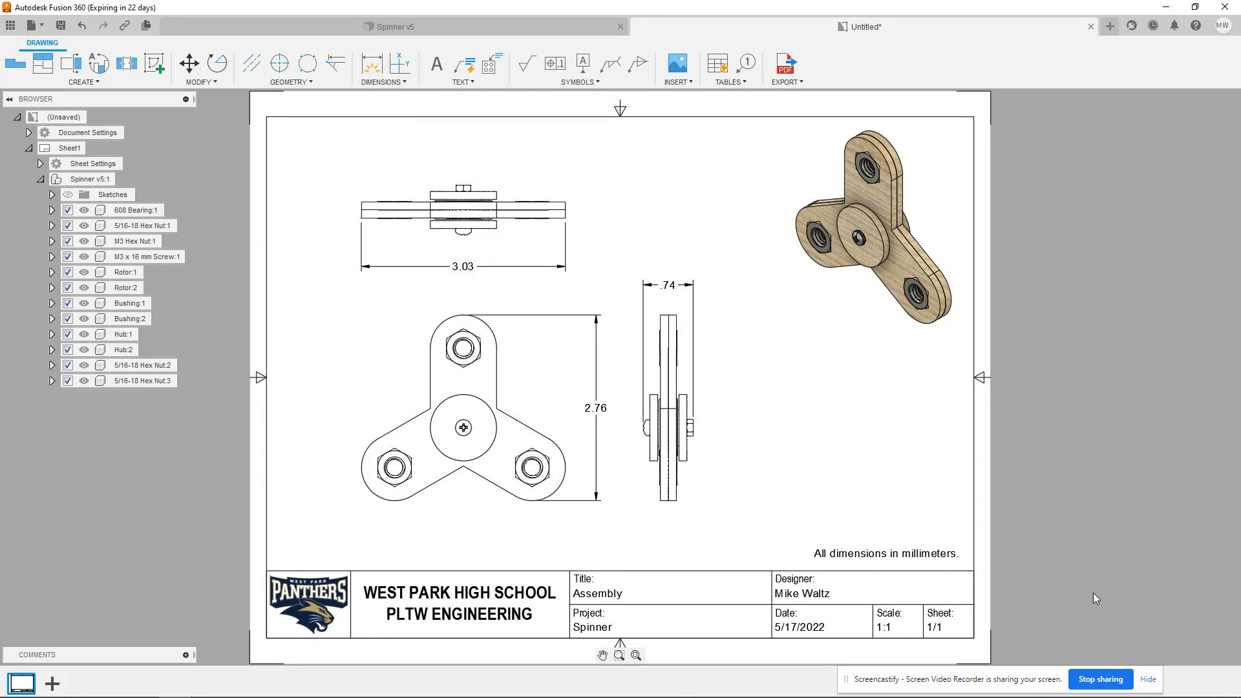
mouse_move(1098, 679)
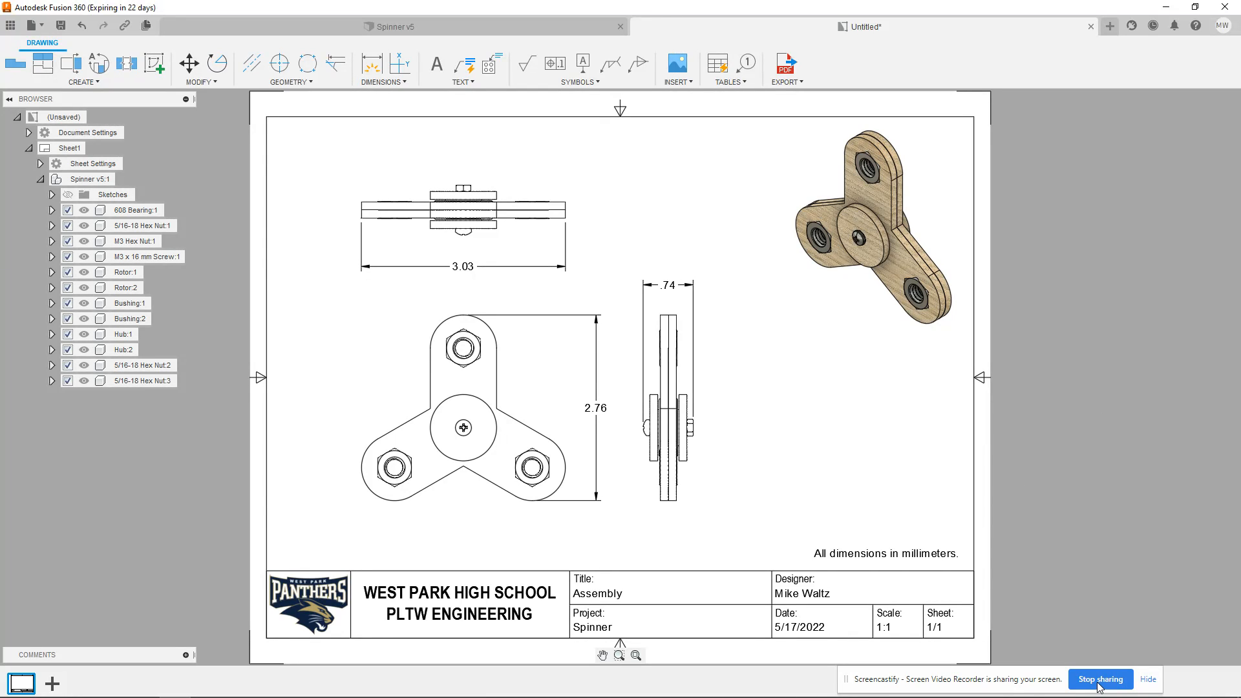